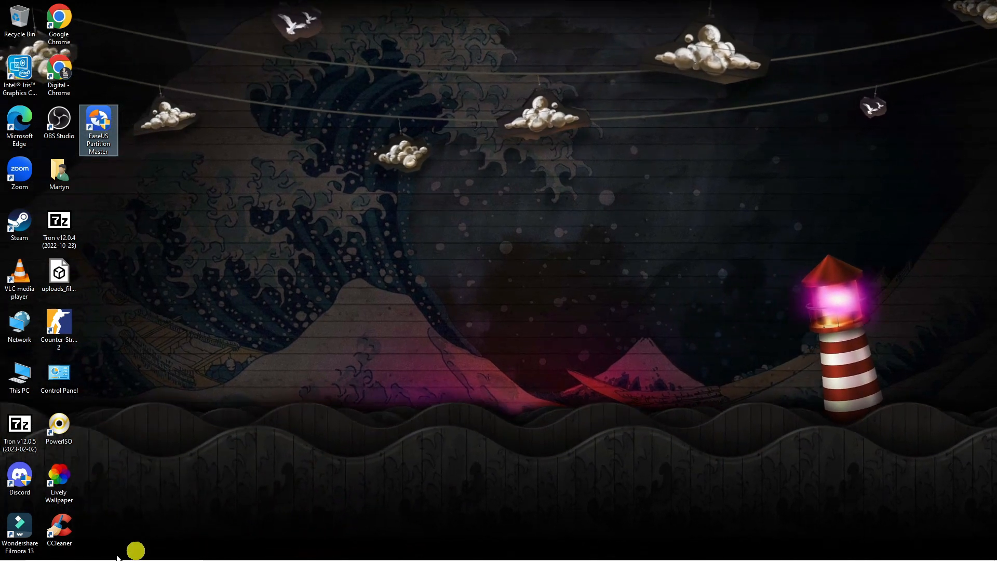
- Search "apps" in Start search and open the Settings best match
{"action": "left_click", "coordinate": [9, 550]}
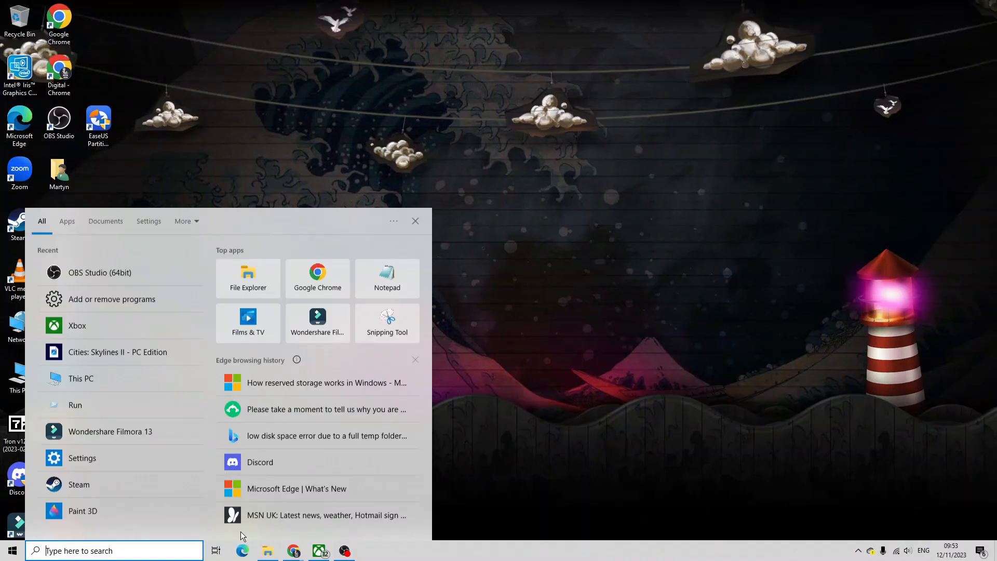
{"action": "type", "text": "app"}
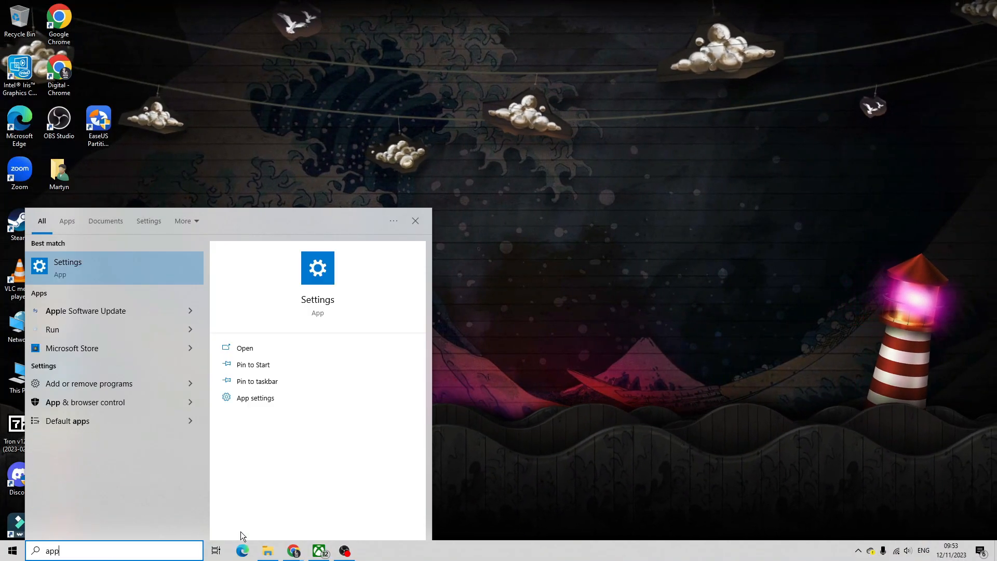
{"action": "type", "text": "s"}
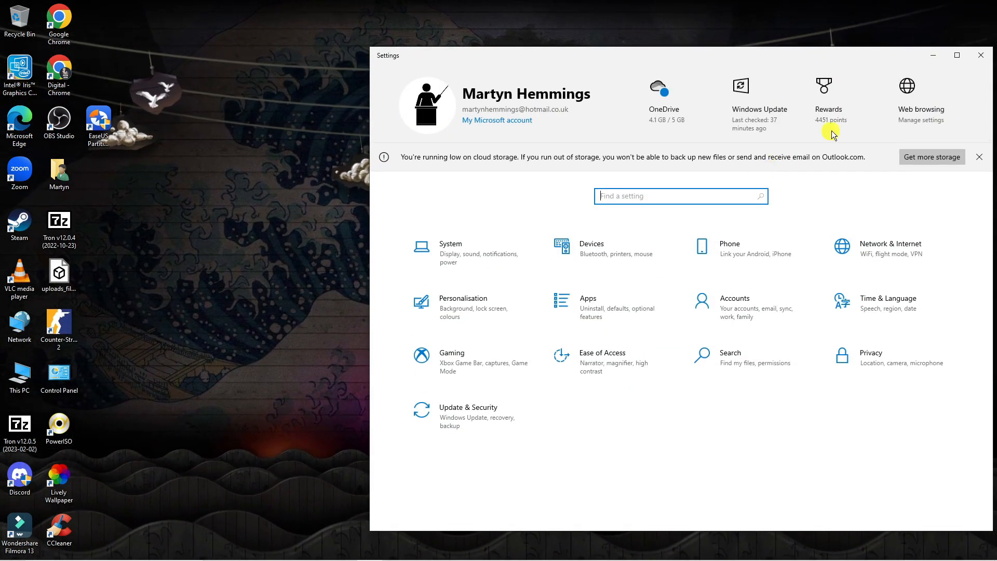
- Open the Apps category to show Apps & features
{"action": "left_click", "coordinate": [957, 55]}
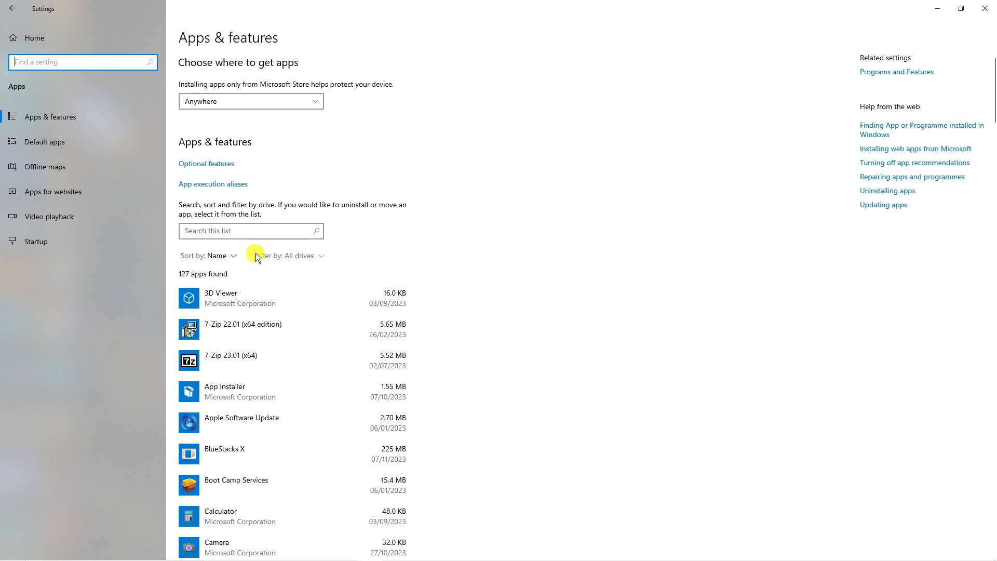
{"action": "mouse_move", "coordinate": [242, 177]}
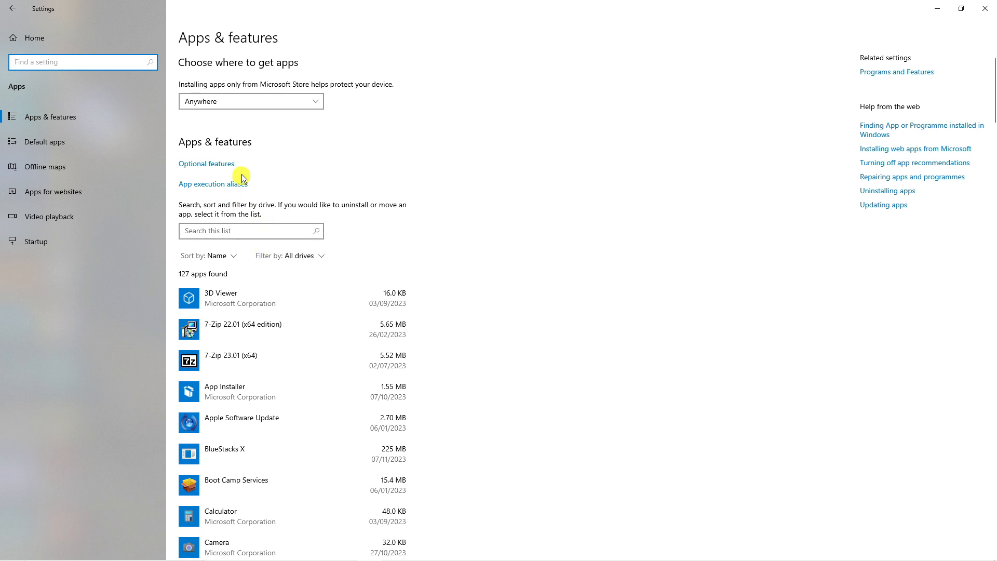
{"action": "mouse_move", "coordinate": [103, 116]}
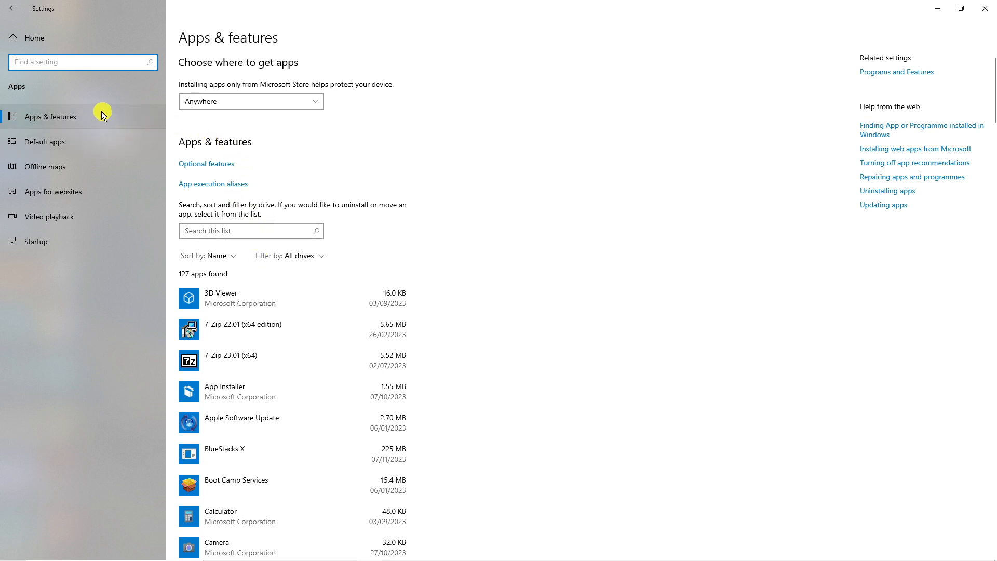
{"action": "mouse_move", "coordinate": [381, 140]}
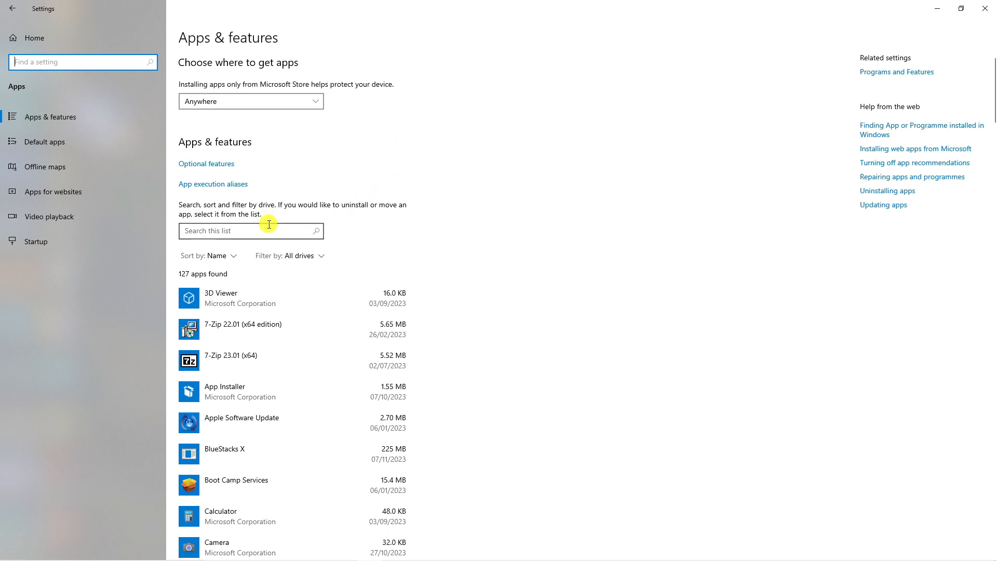
- Filter installed apps by "forza" and open Forza Horizon 5's Advanced options
{"action": "type", "text": "7"}
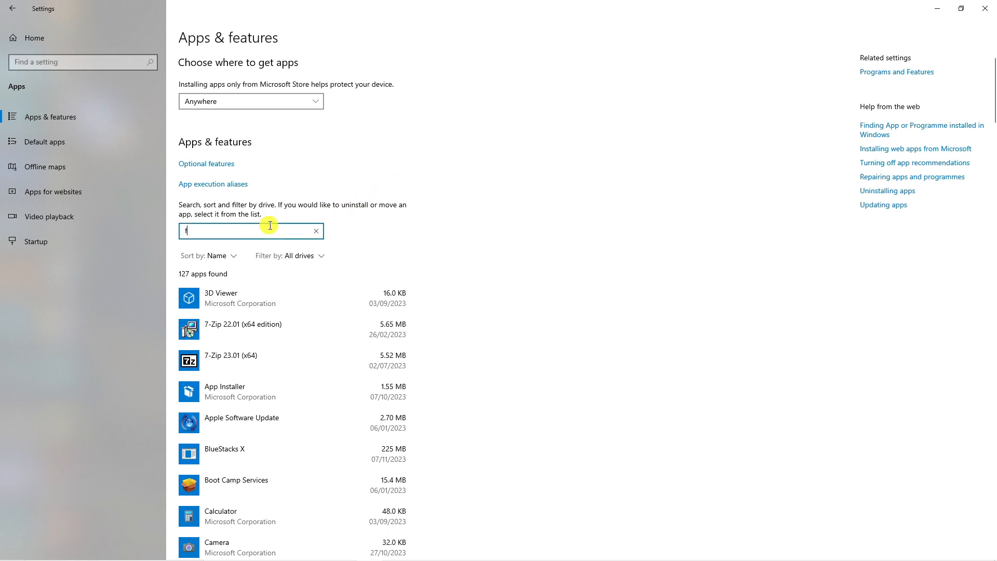
{"action": "type", "text": "forza"}
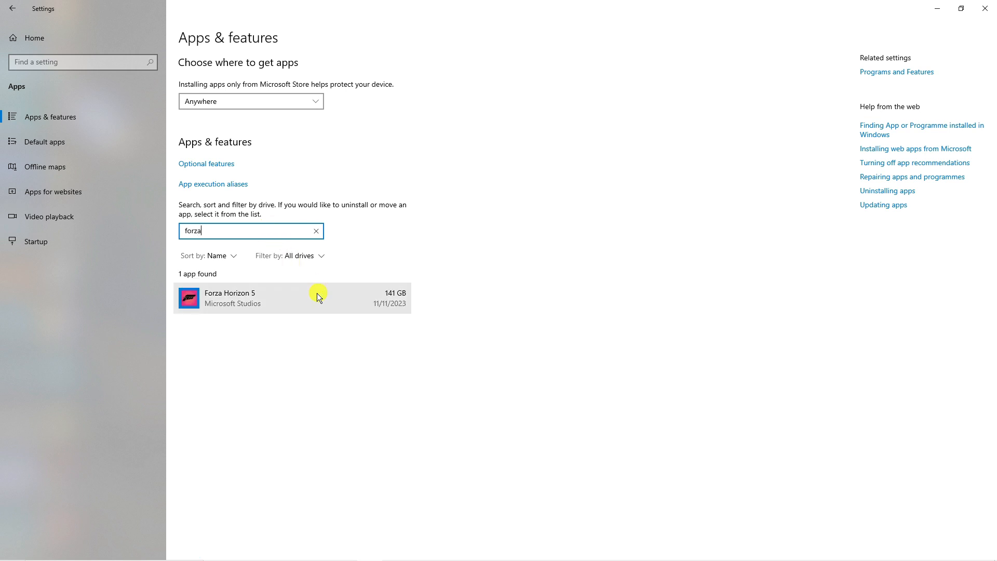
{"action": "mouse_move", "coordinate": [335, 291]}
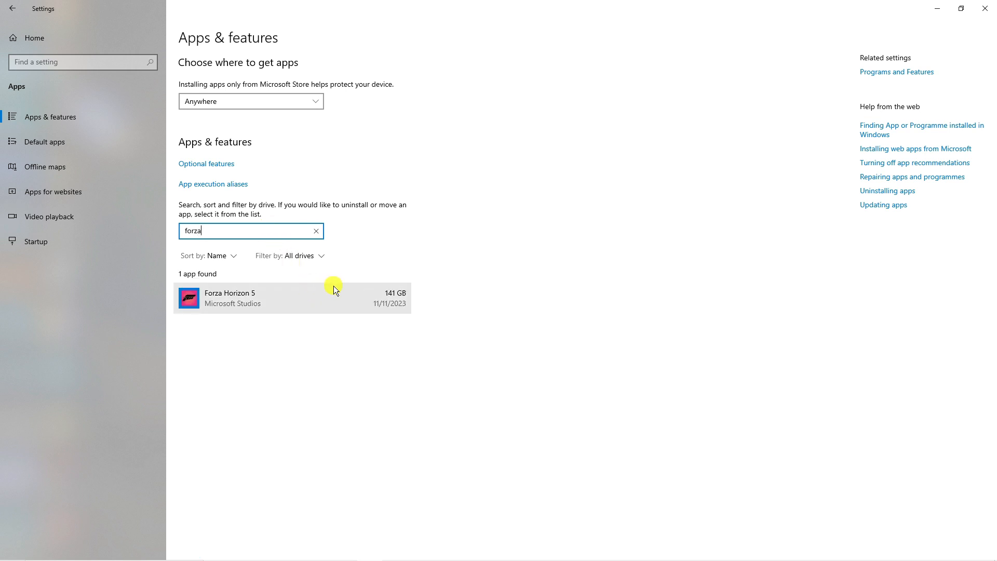
{"action": "left_click", "coordinate": [292, 297]}
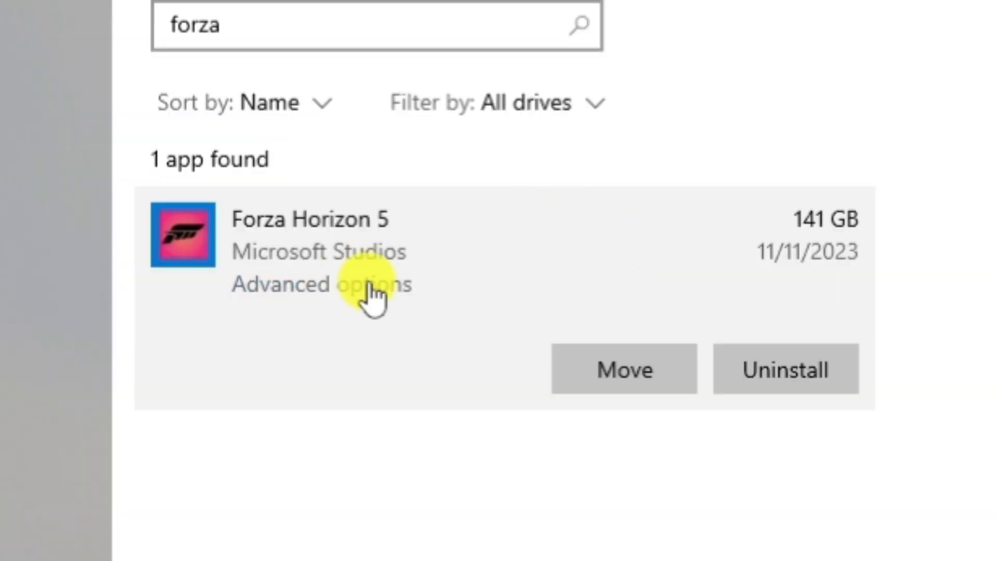
{"action": "mouse_move", "coordinate": [775, 229]}
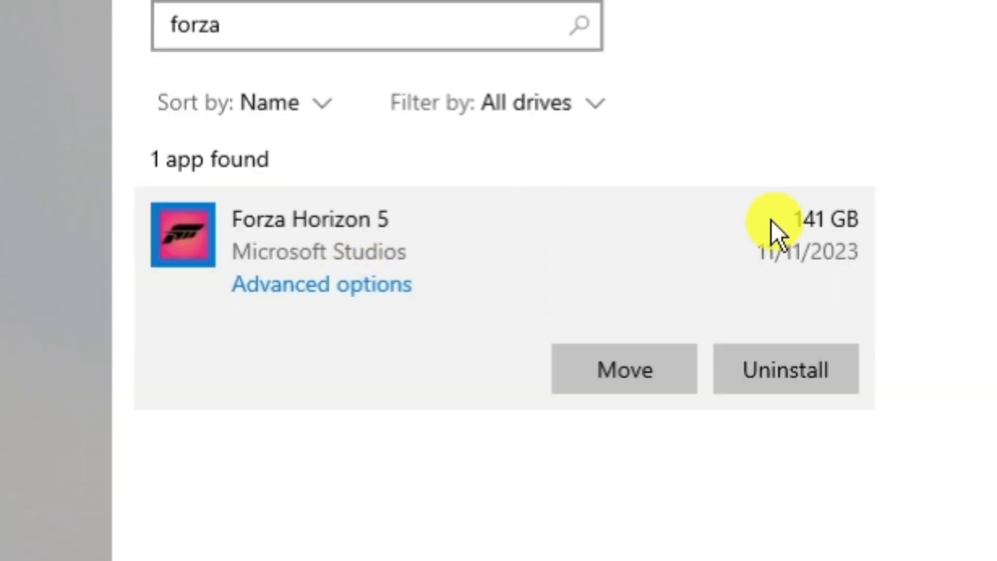
{"action": "mouse_move", "coordinate": [846, 255]}
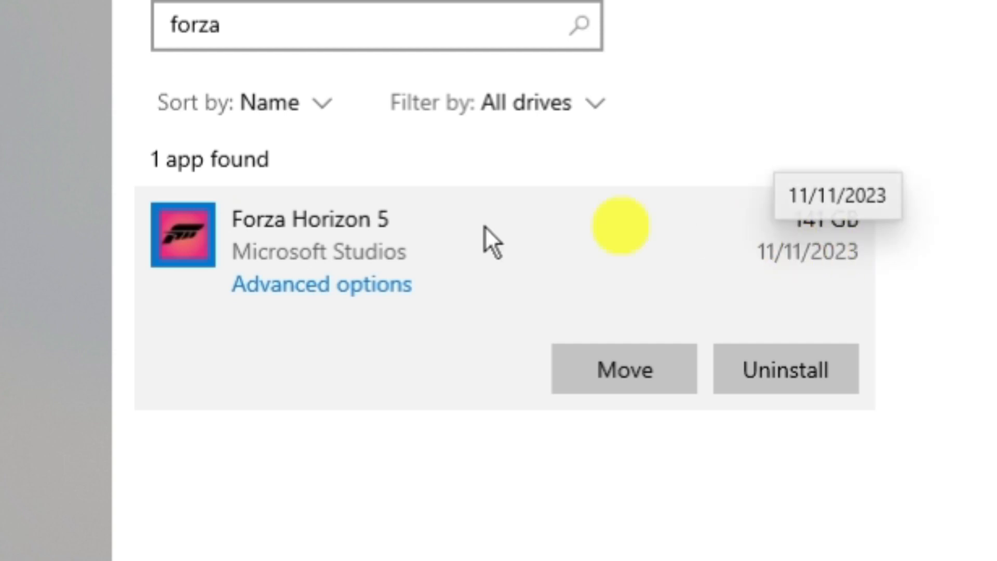
{"action": "left_click", "coordinate": [321, 284]}
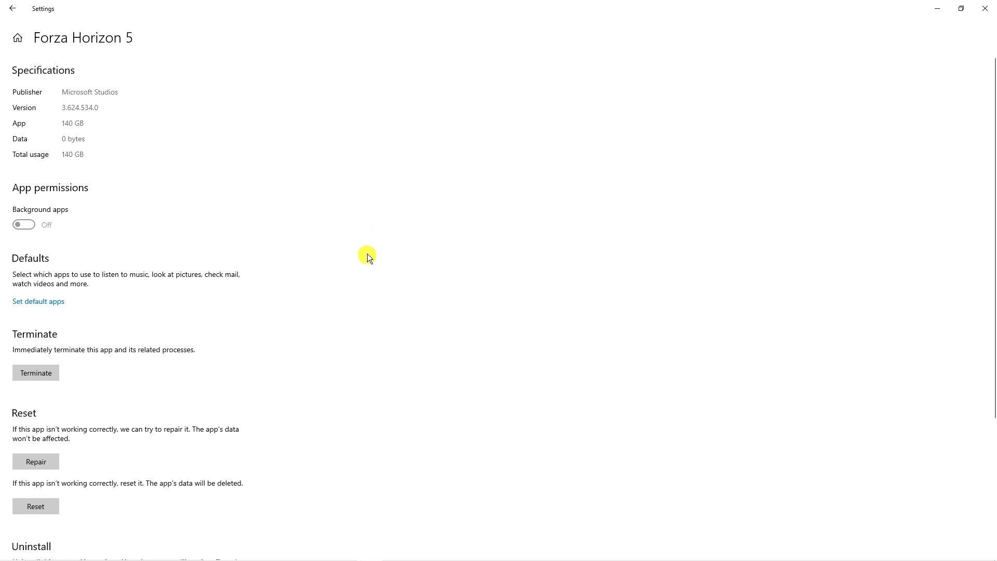
{"action": "mouse_move", "coordinate": [379, 213]}
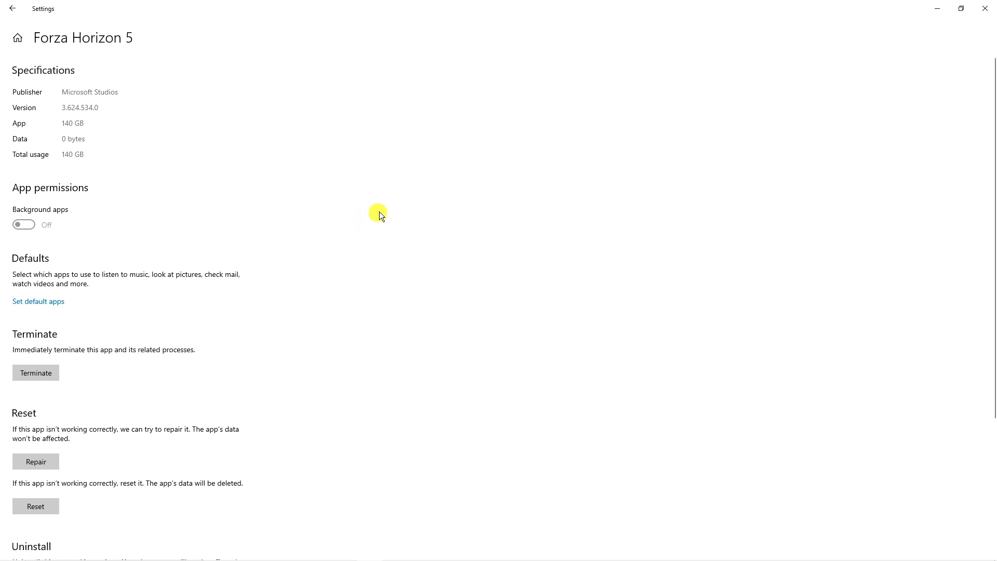
{"action": "scroll", "scroll_direction": "down", "scroll_amount": 3}
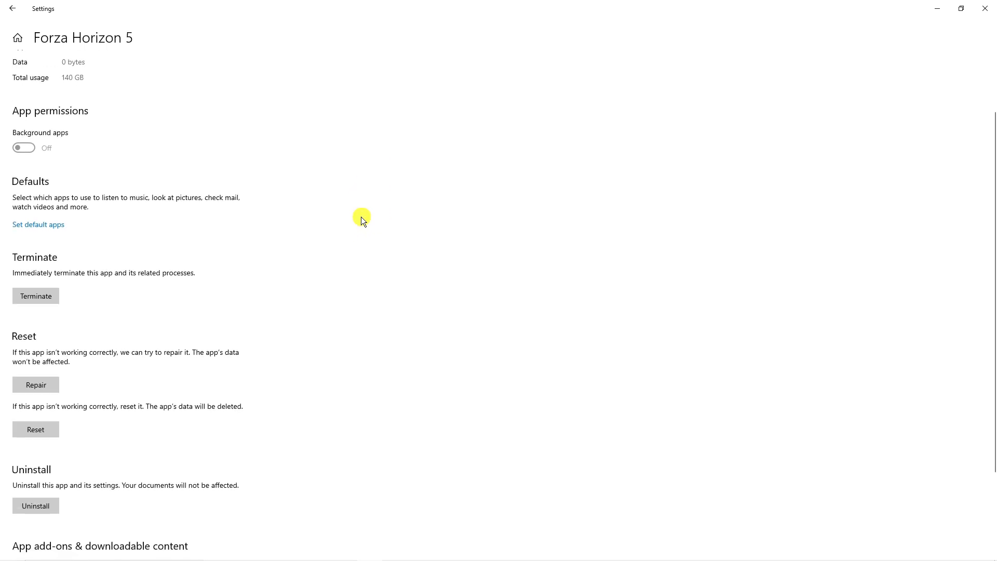
{"action": "scroll", "scroll_direction": "down", "scroll_amount": 3}
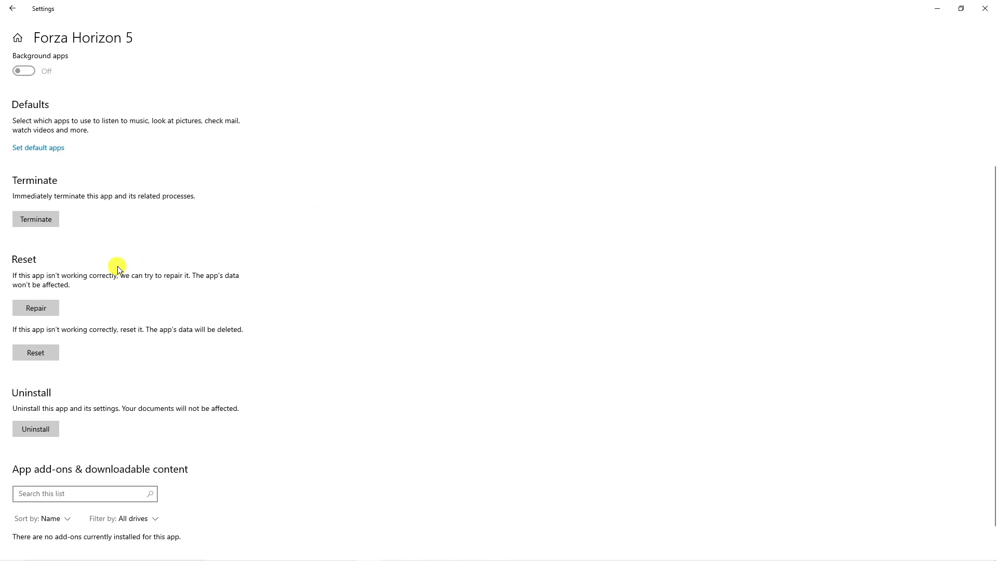
{"action": "mouse_move", "coordinate": [54, 294]}
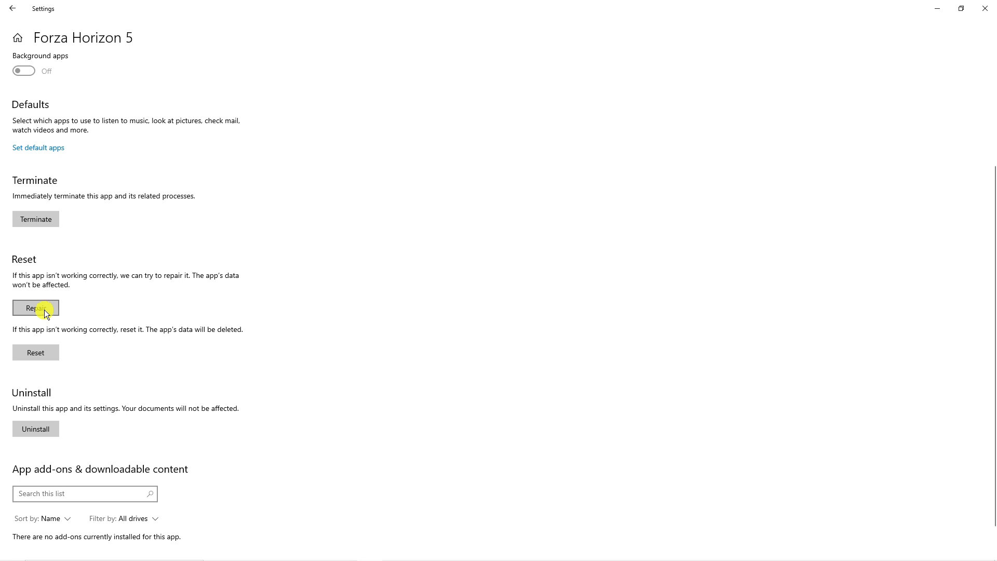
{"action": "left_click", "coordinate": [35, 308]}
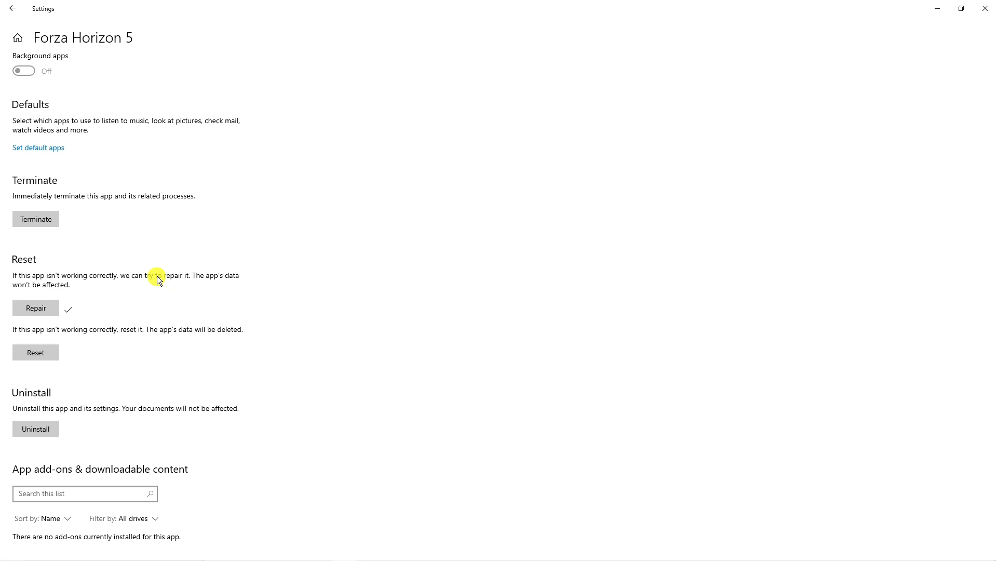
{"action": "mouse_move", "coordinate": [150, 312]}
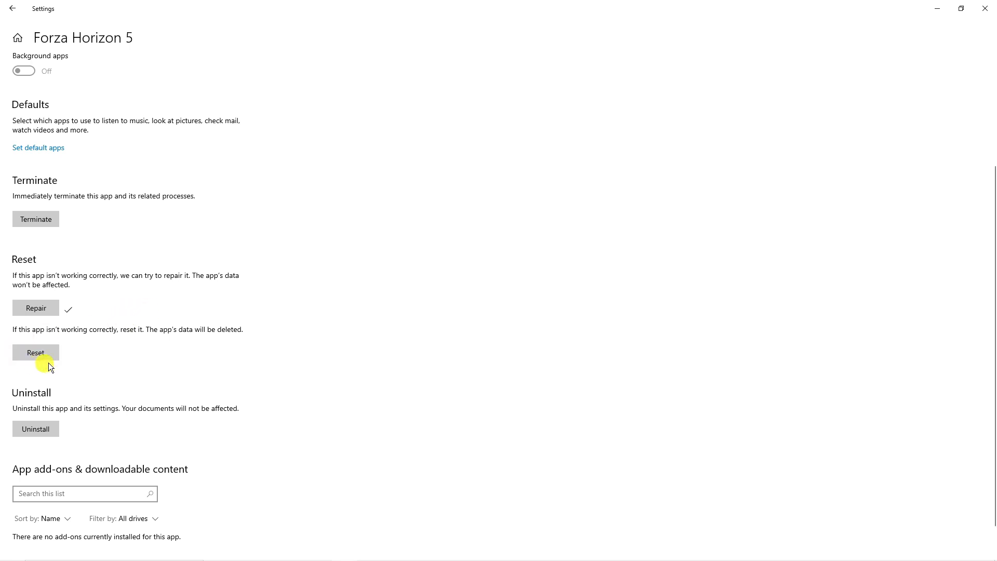
{"action": "mouse_move", "coordinate": [222, 334]}
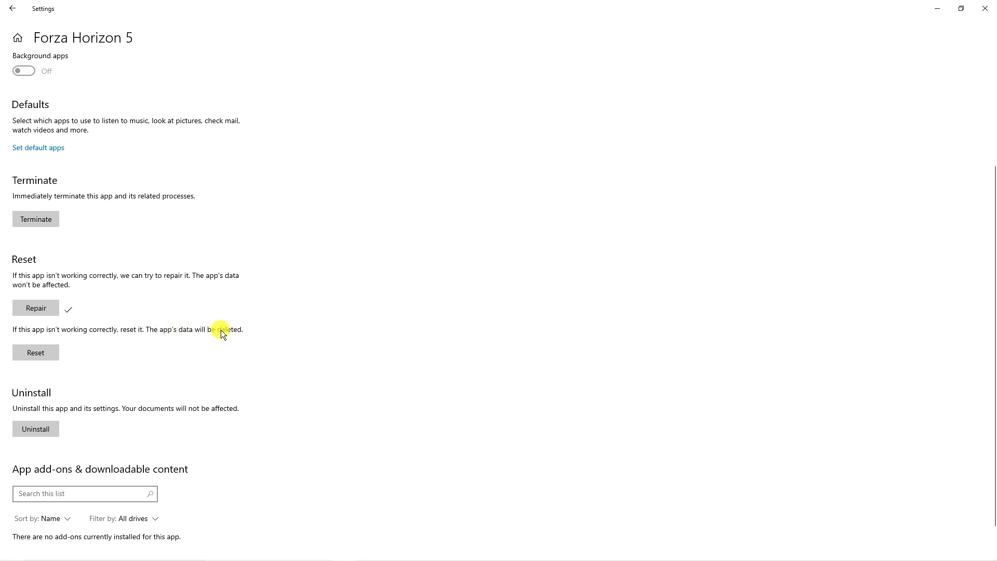
{"action": "mouse_move", "coordinate": [223, 337]}
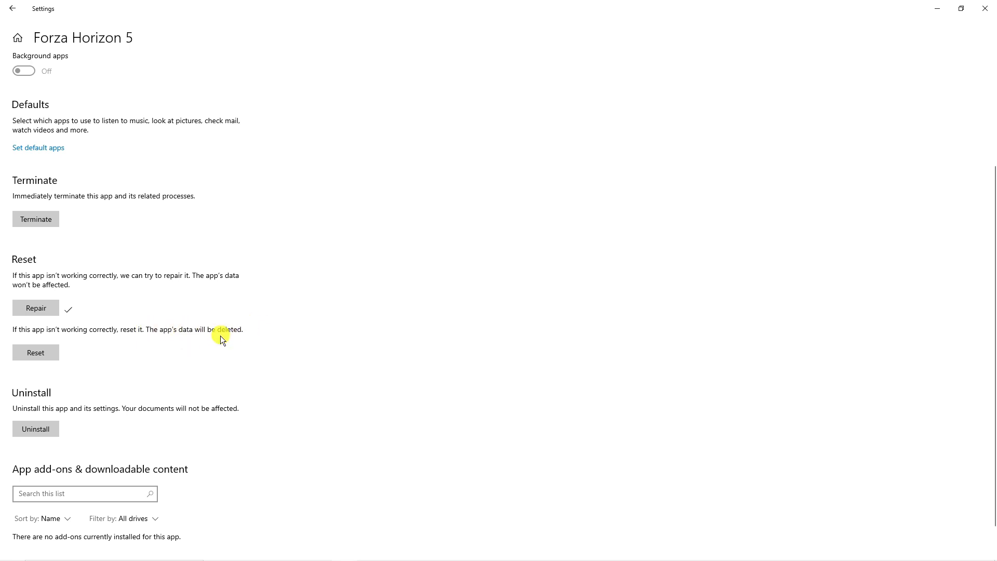
{"action": "mouse_move", "coordinate": [330, 325]}
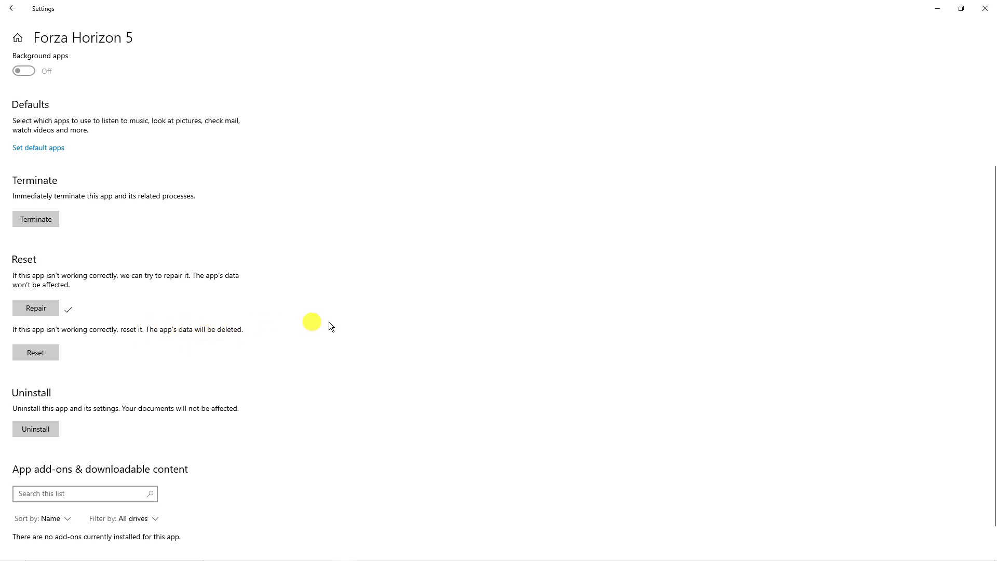
{"action": "mouse_move", "coordinate": [642, 381]}
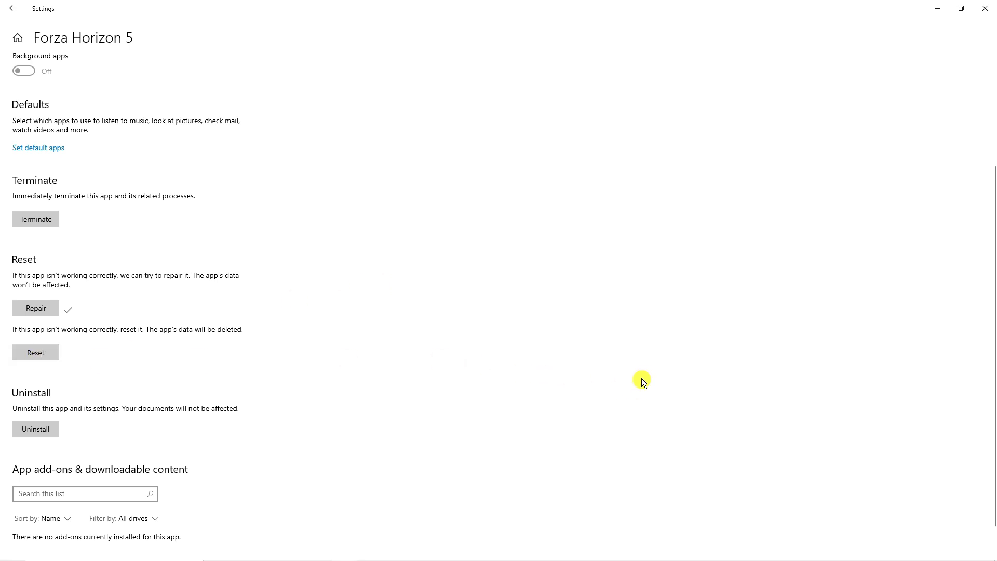
{"action": "mouse_move", "coordinate": [991, 26]}
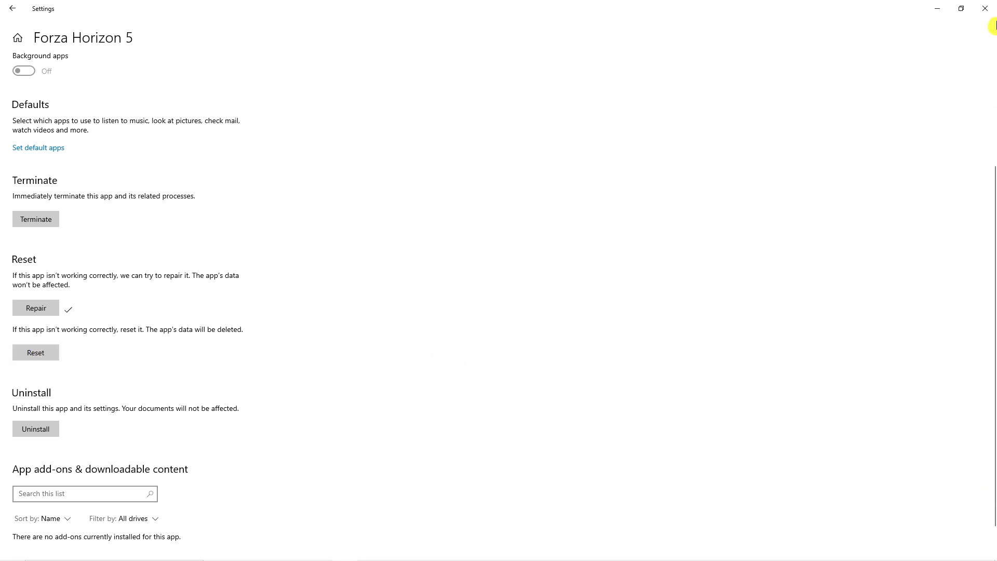
- Close Settings, search Forza Horizon 5 in Start, then dismiss the results
{"action": "left_click", "coordinate": [985, 9]}
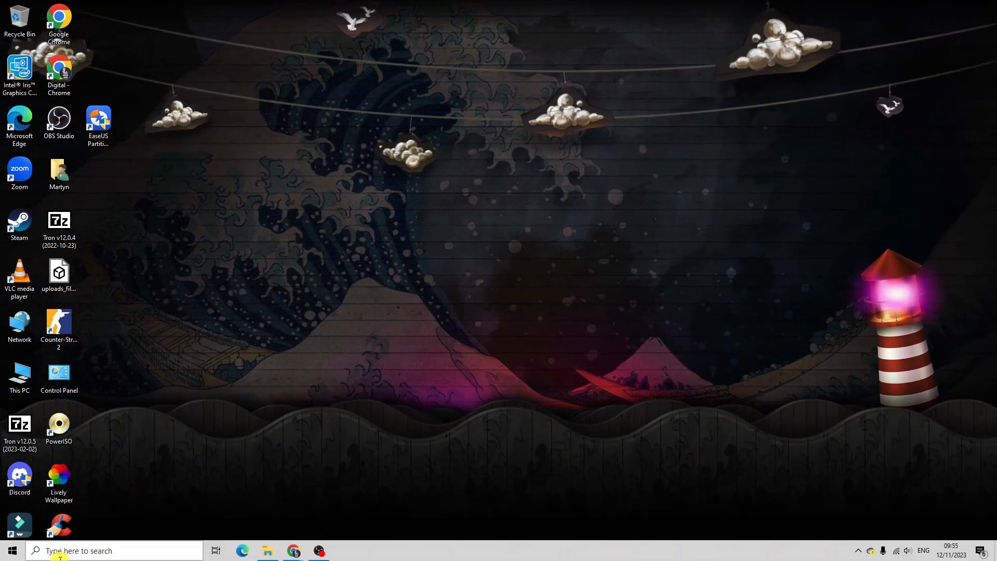
{"action": "left_click", "coordinate": [11, 551]}
{"action": "type", "text": "forza"}
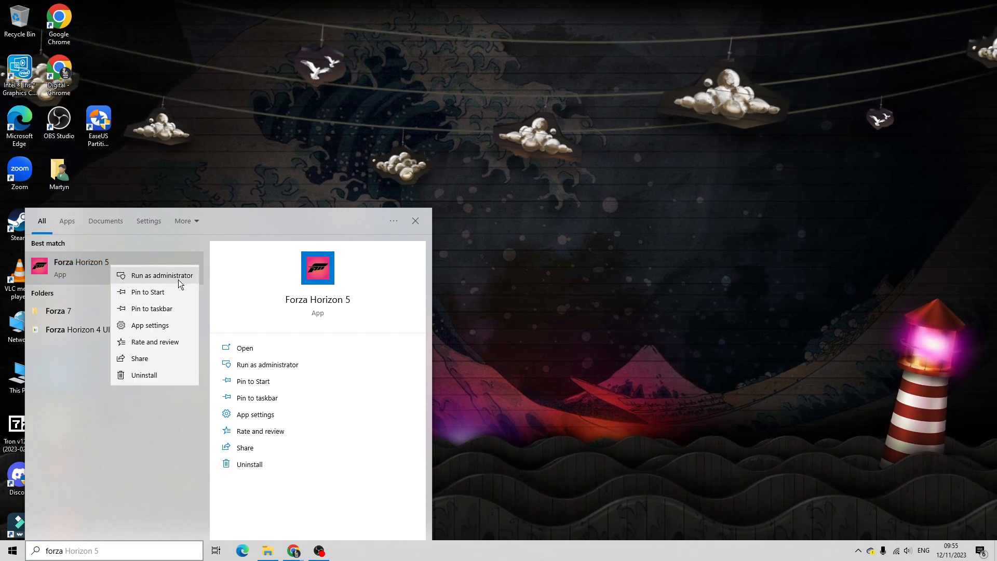
{"action": "mouse_move", "coordinate": [482, 246]}
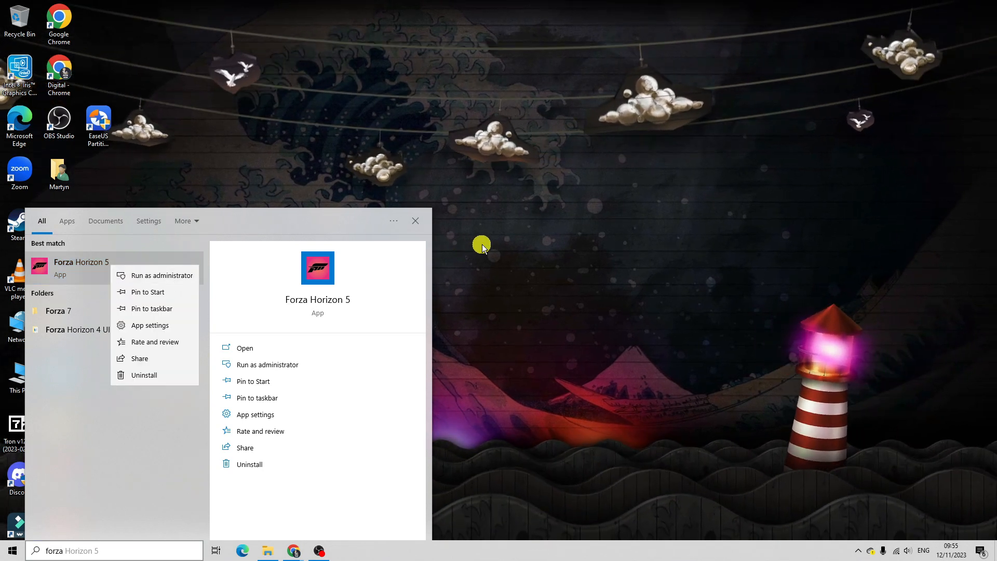
{"action": "mouse_move", "coordinate": [482, 240]}
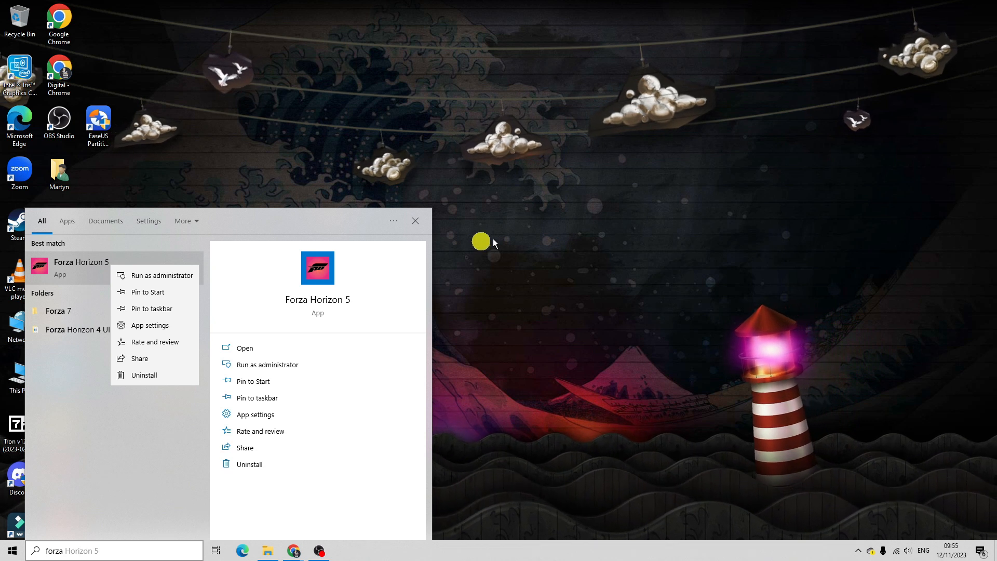
{"action": "left_click", "coordinate": [524, 238]}
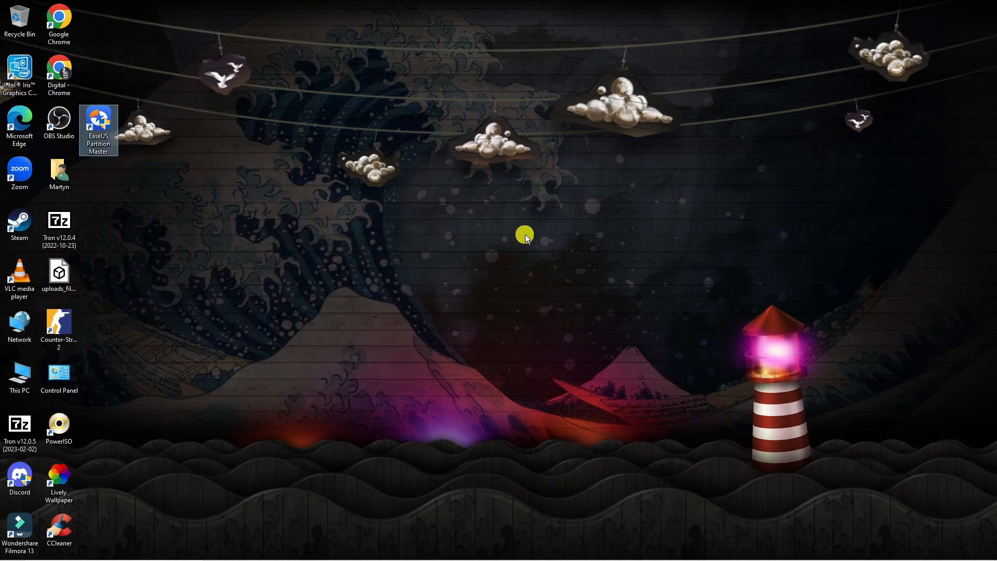